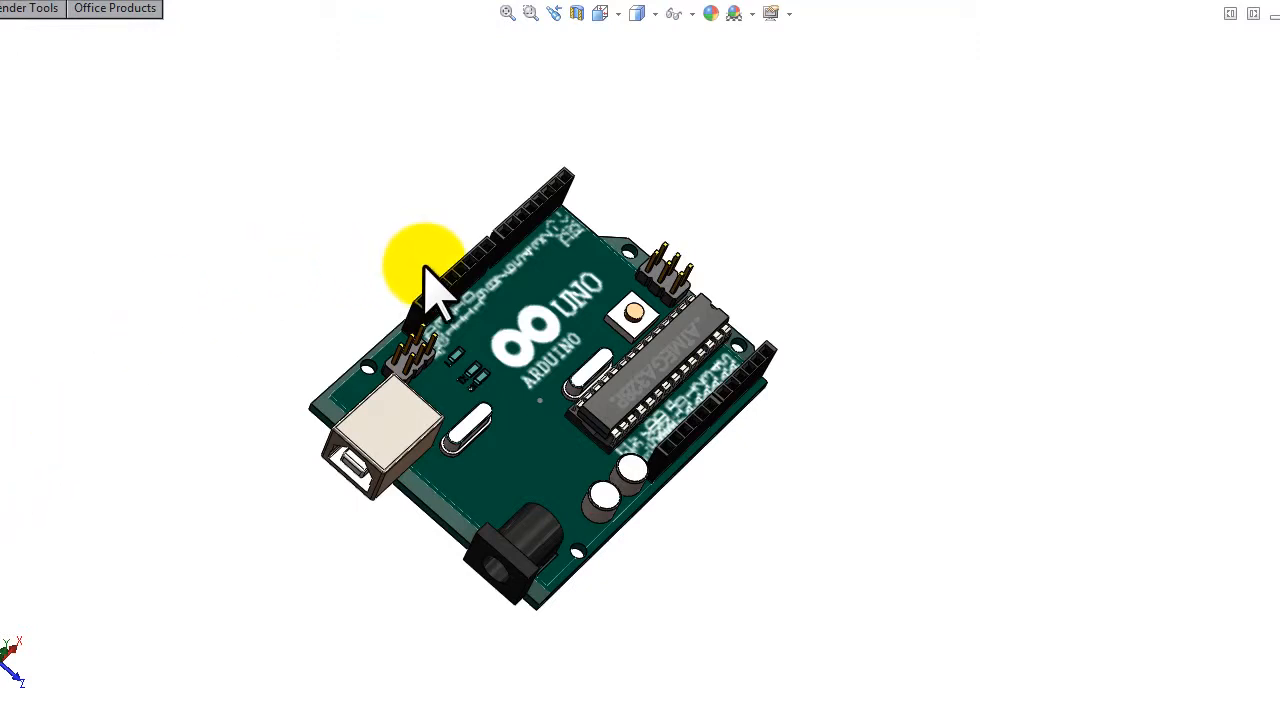
{"action": "mouse_move", "coordinate": [876, 356]}
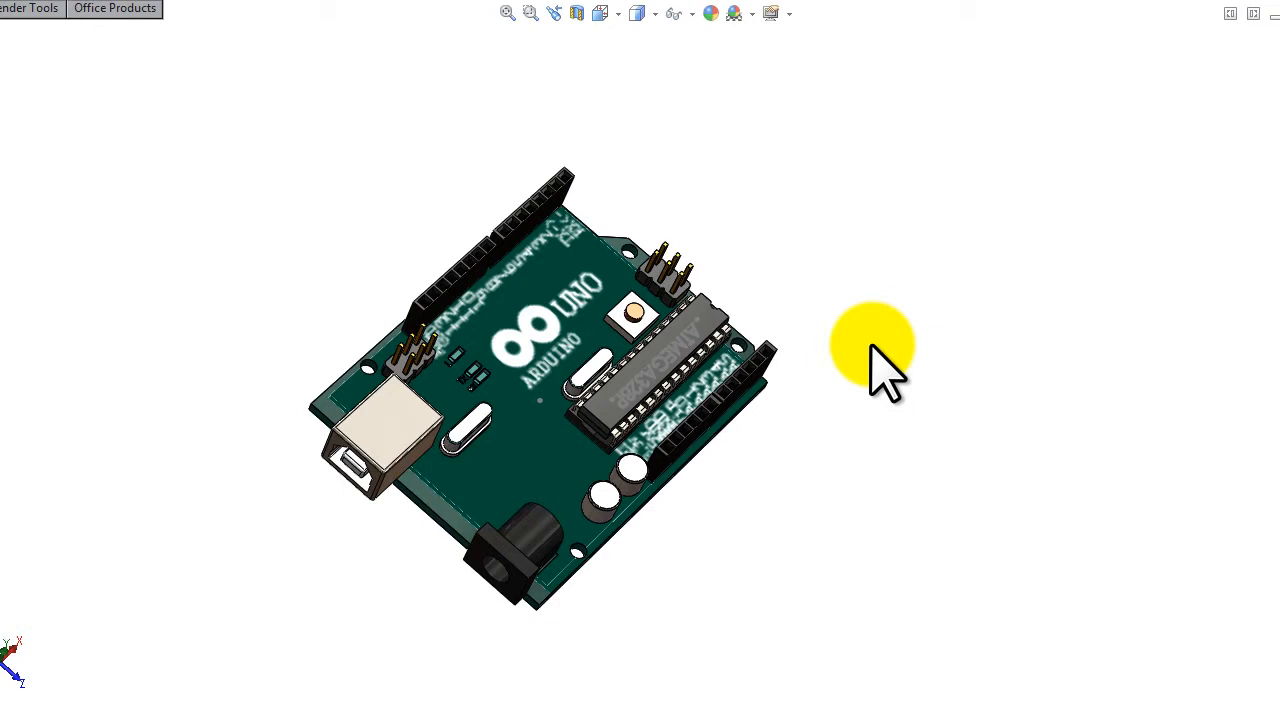
{"action": "mouse_move", "coordinate": [760, 280]}
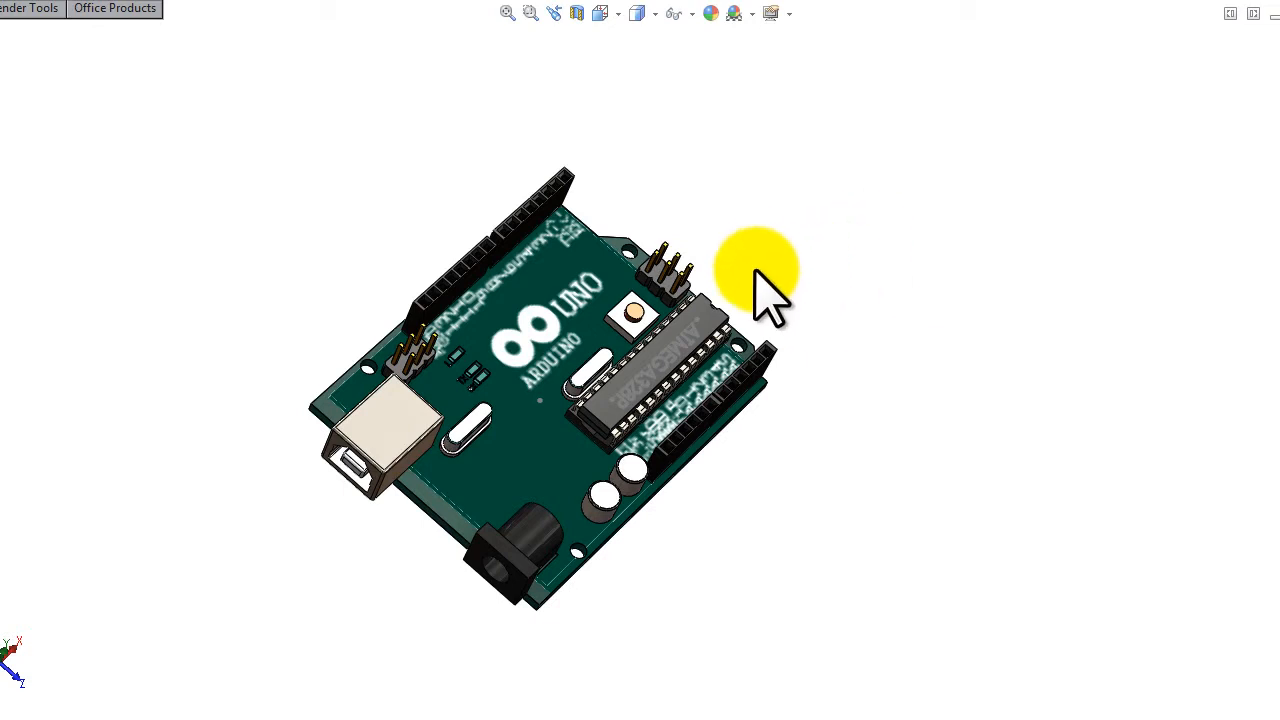
- Orbit the Arduino Uno from its top face past the chip and headers to an edge-on view from below
{"action": "left_click_drag", "start_coordinate": [760, 290], "coordinate": [660, 336]}
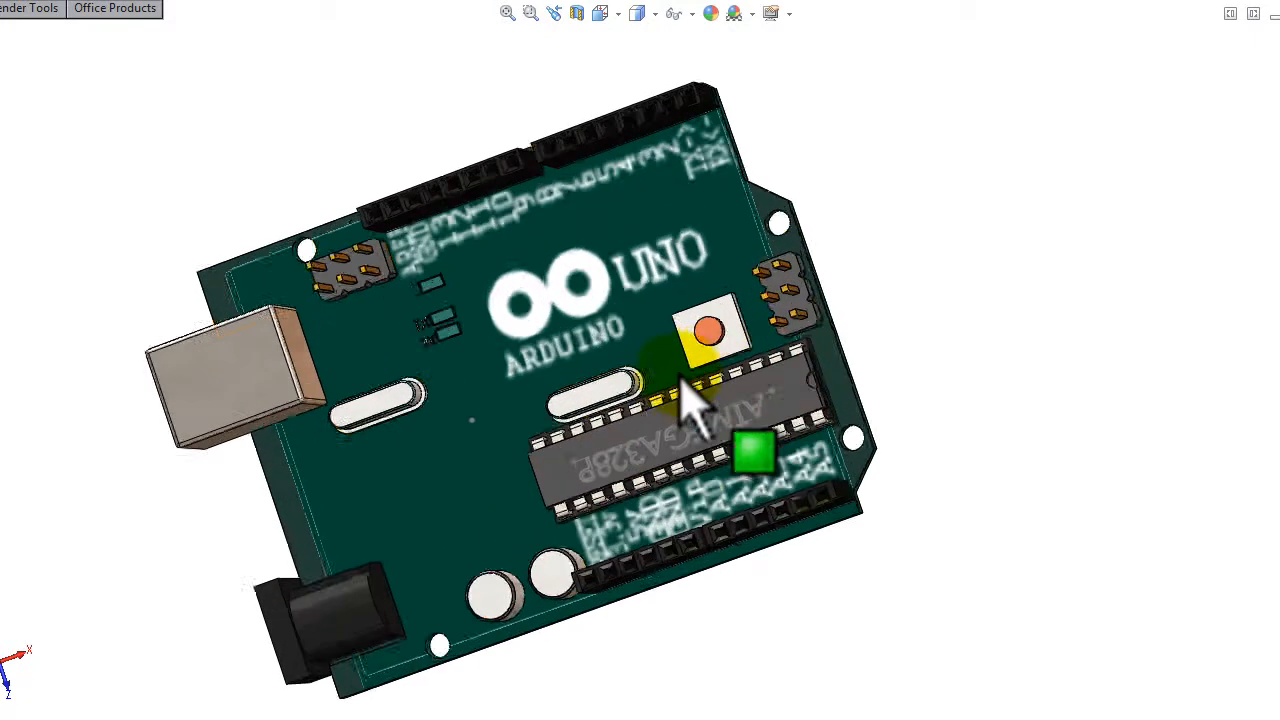
{"action": "left_click_drag", "start_coordinate": [690, 400], "coordinate": [880, 580]}
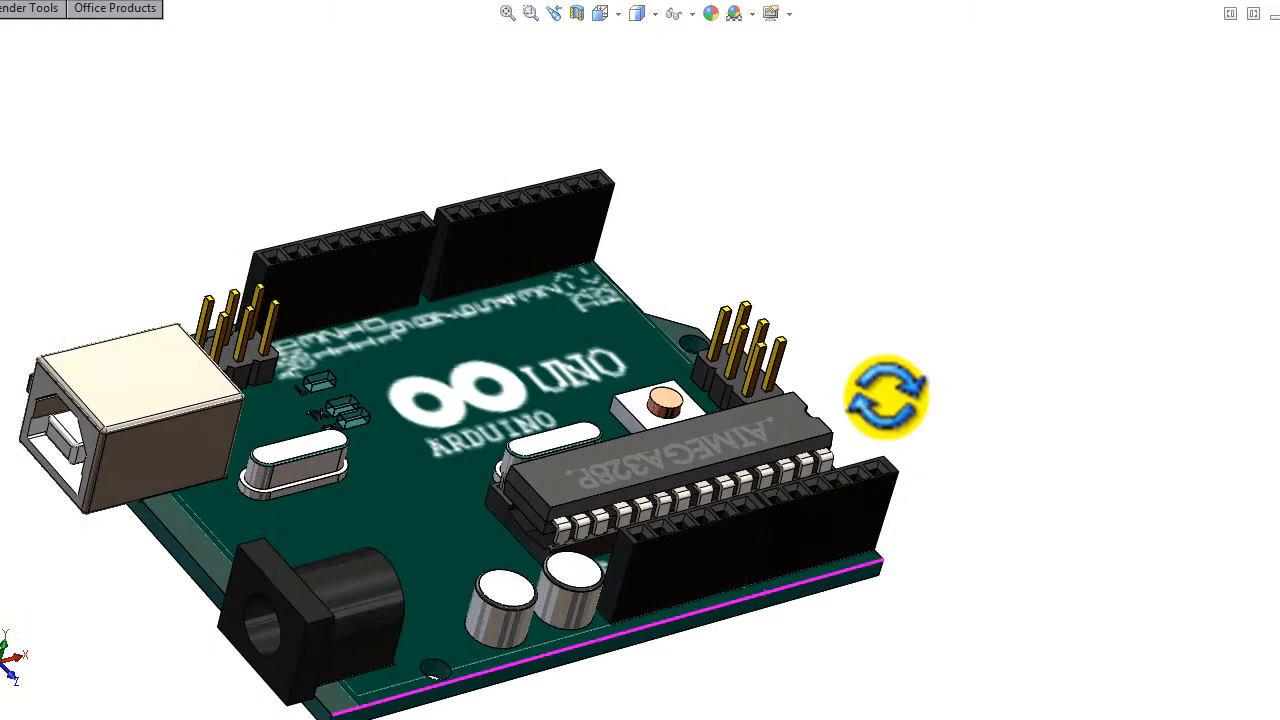
{"action": "left_click_drag", "start_coordinate": [884, 396], "coordinate": [690, 584]}
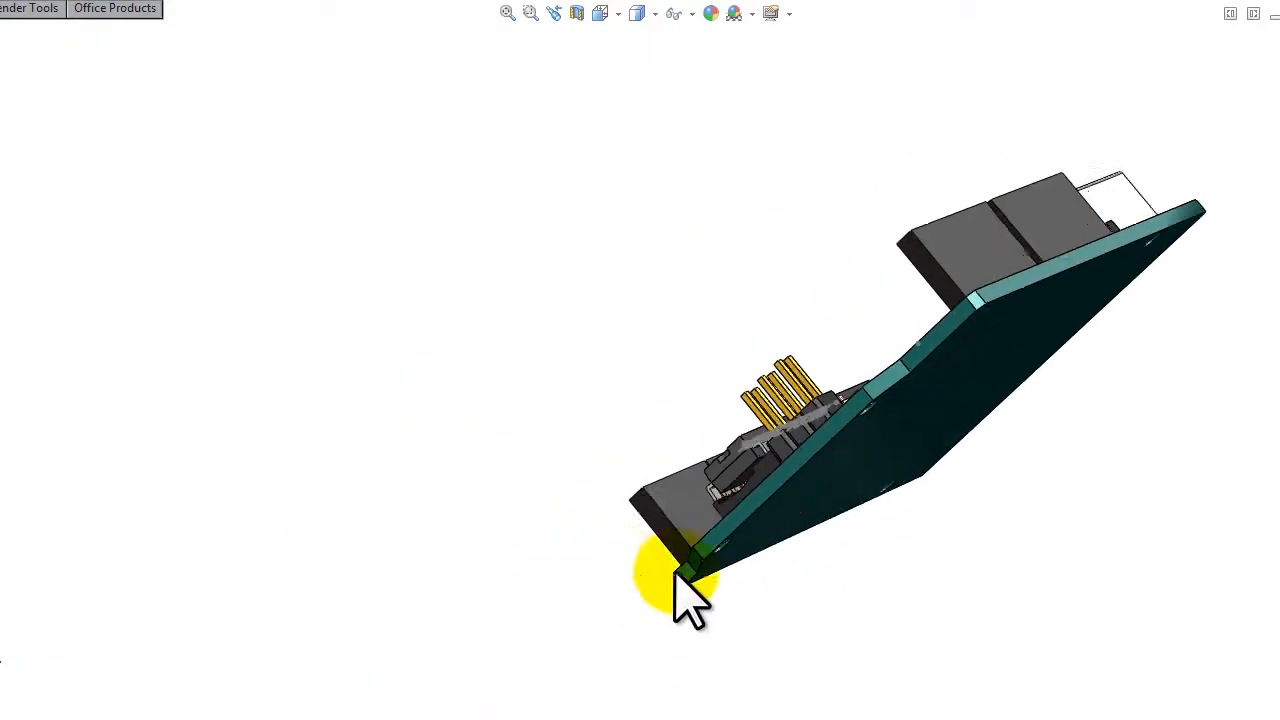
- Orbit the board back face-up so the ATMEGA328P chip, LEDs and pin header edge show
{"action": "left_click_drag", "start_coordinate": [690, 584], "coordinate": [940, 320]}
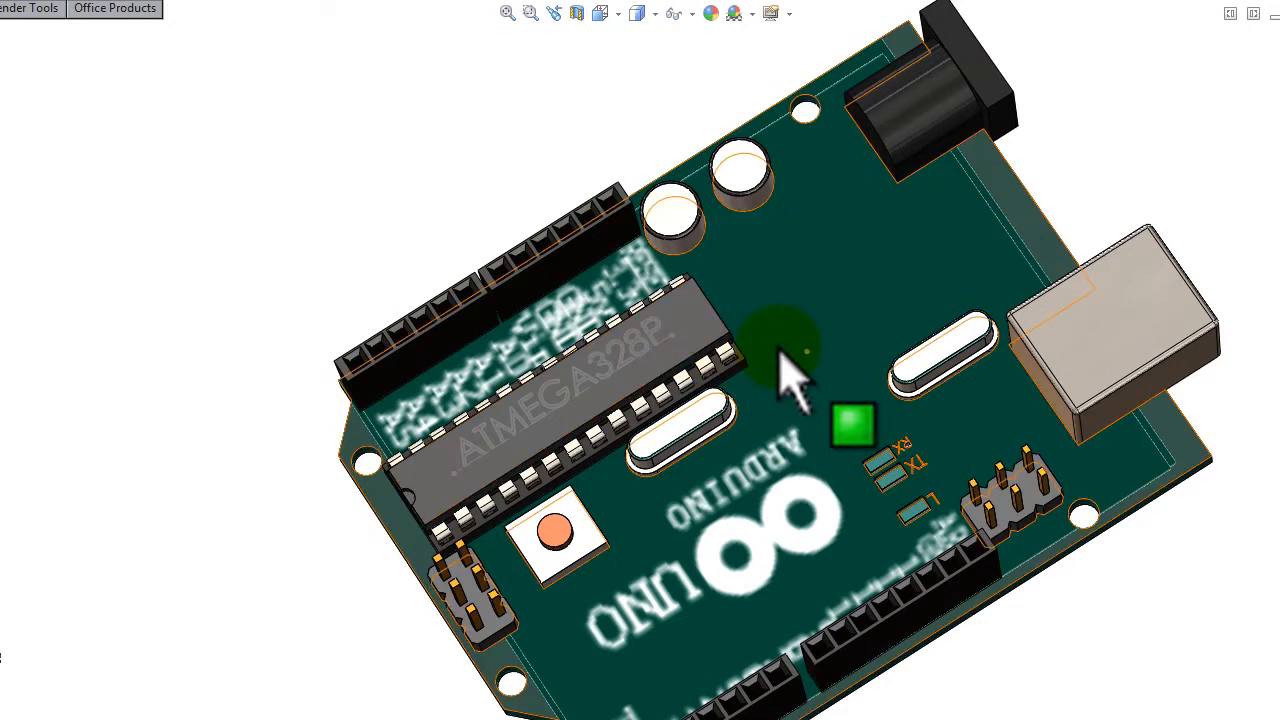
{"action": "left_click_drag", "start_coordinate": [790, 370], "coordinate": [780, 360]}
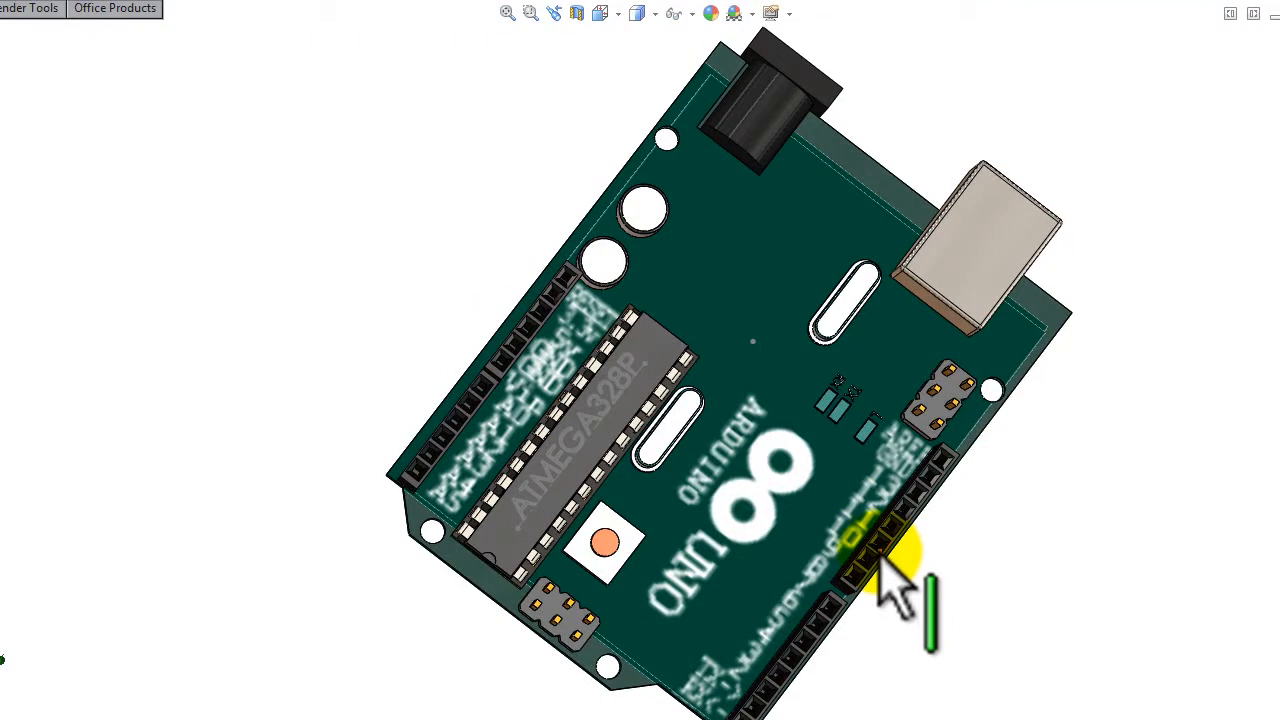
{"action": "mouse_move", "coordinate": [876, 560]}
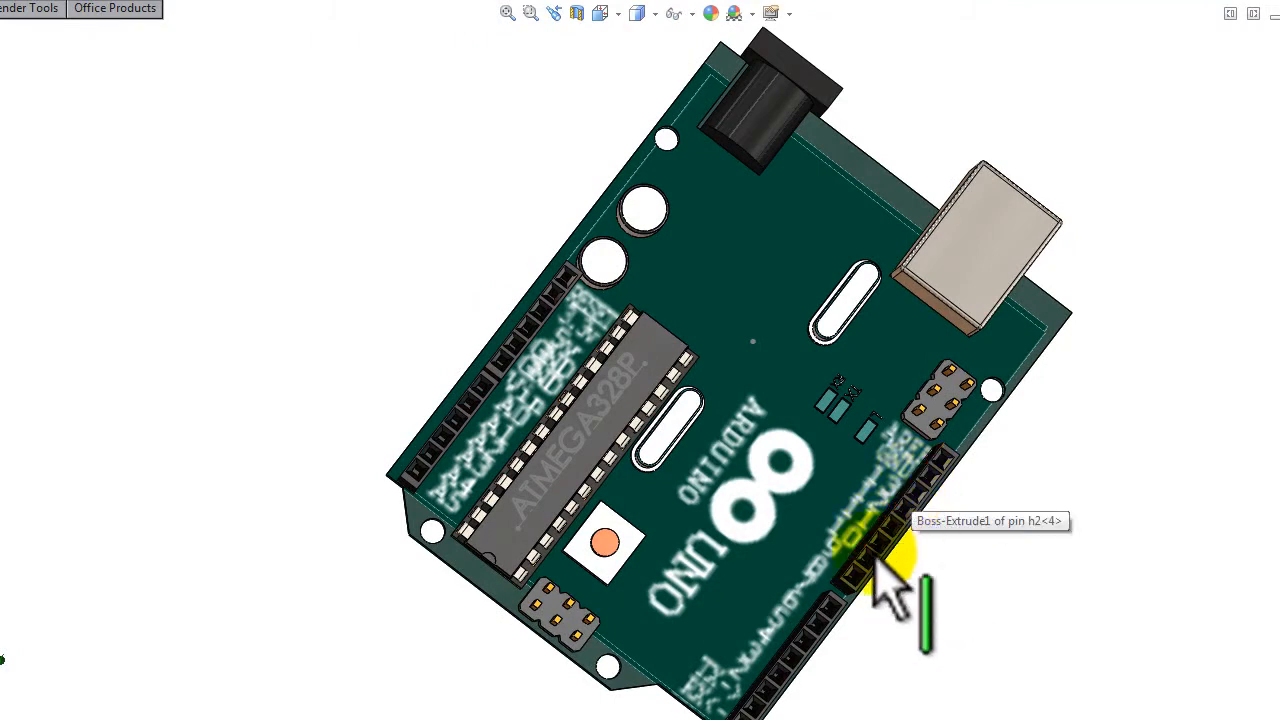
{"action": "mouse_move", "coordinate": [896, 544]}
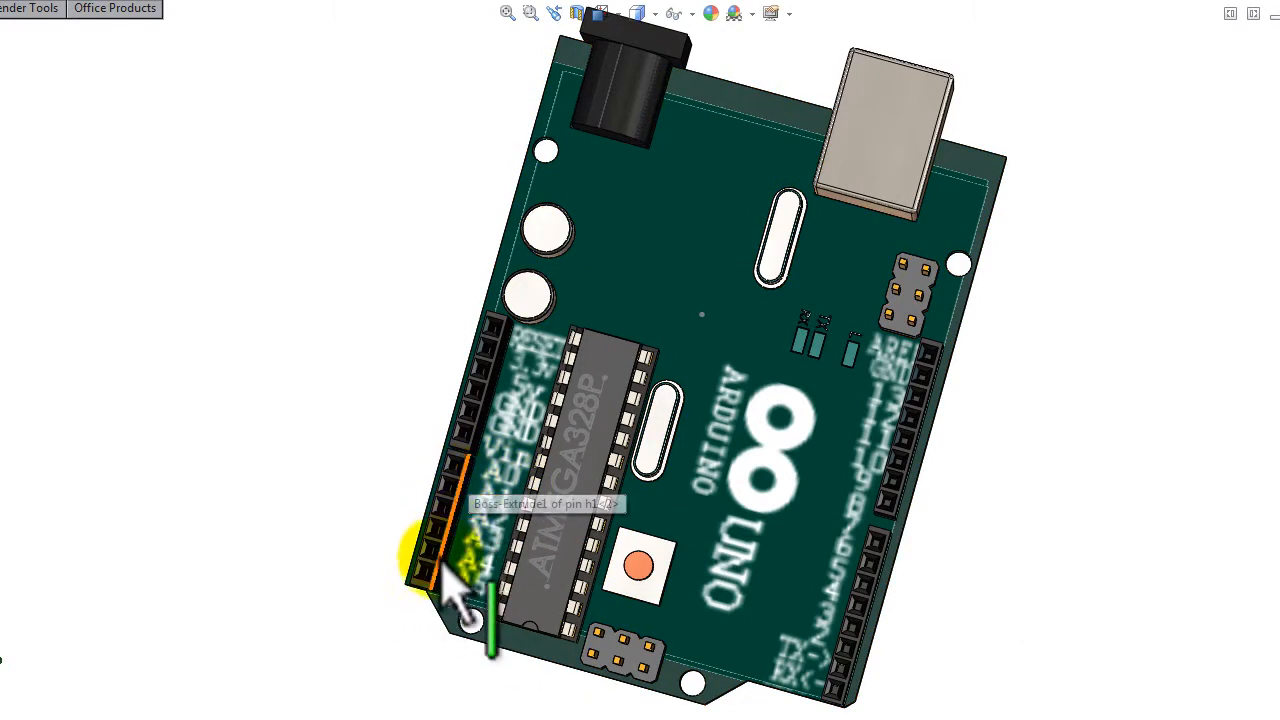
- Stand the board upright and move in until the header pin labels and reset button are legible
{"action": "left_click_drag", "start_coordinate": [450, 560], "coordinate": [830, 510]}
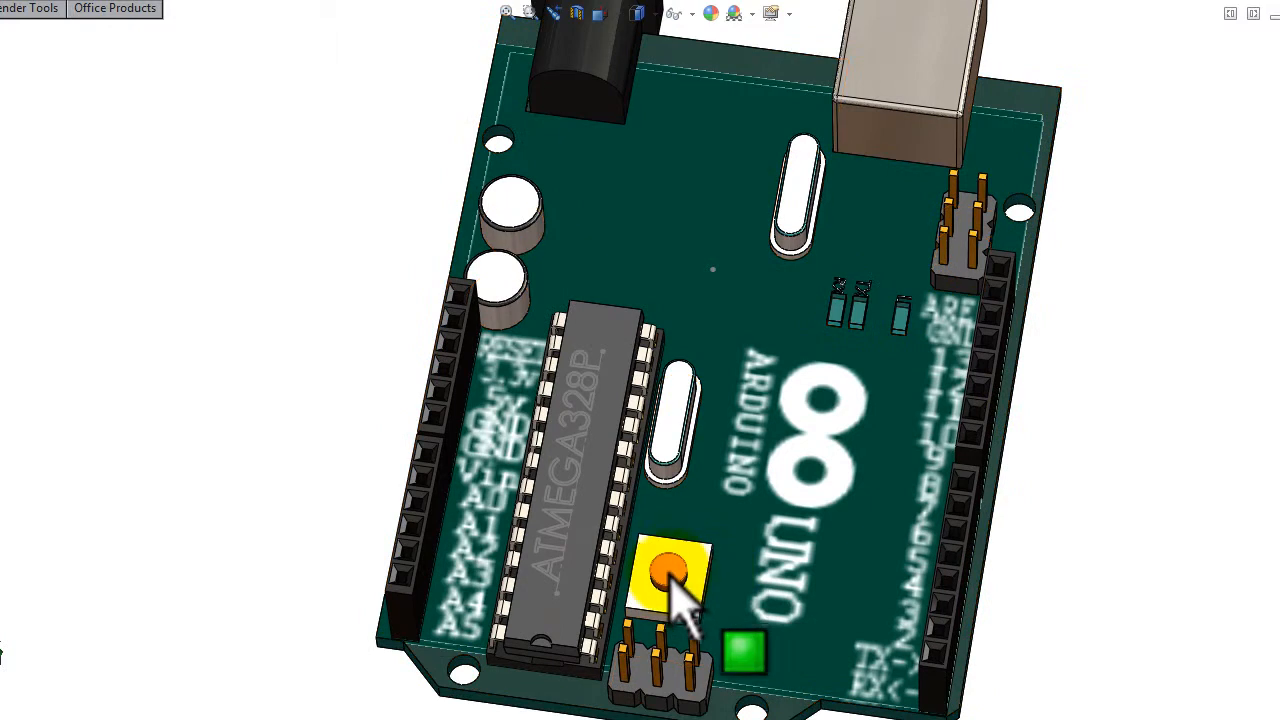
{"action": "mouse_move", "coordinate": [680, 584]}
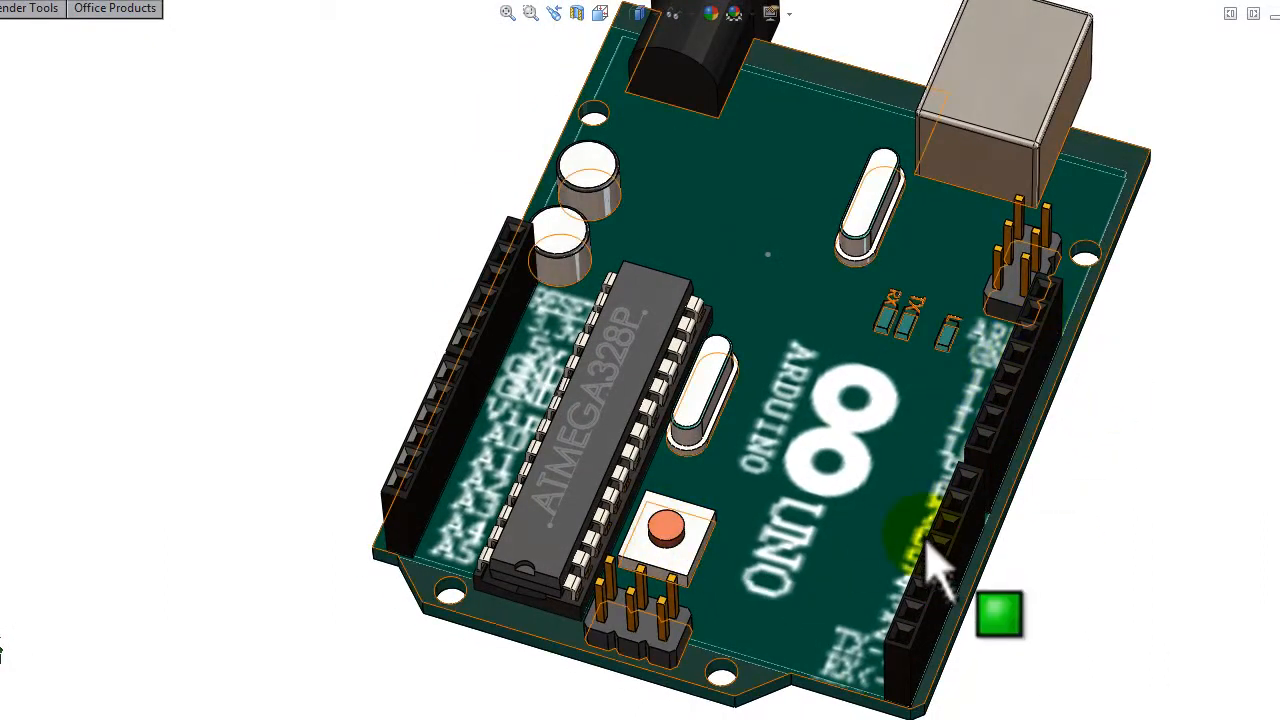
- Zoom in on the L, TX and RX LEDs beside the ICSP pins and select the board surface
{"action": "left_click_drag", "start_coordinate": [940, 560], "coordinate": [820, 420]}
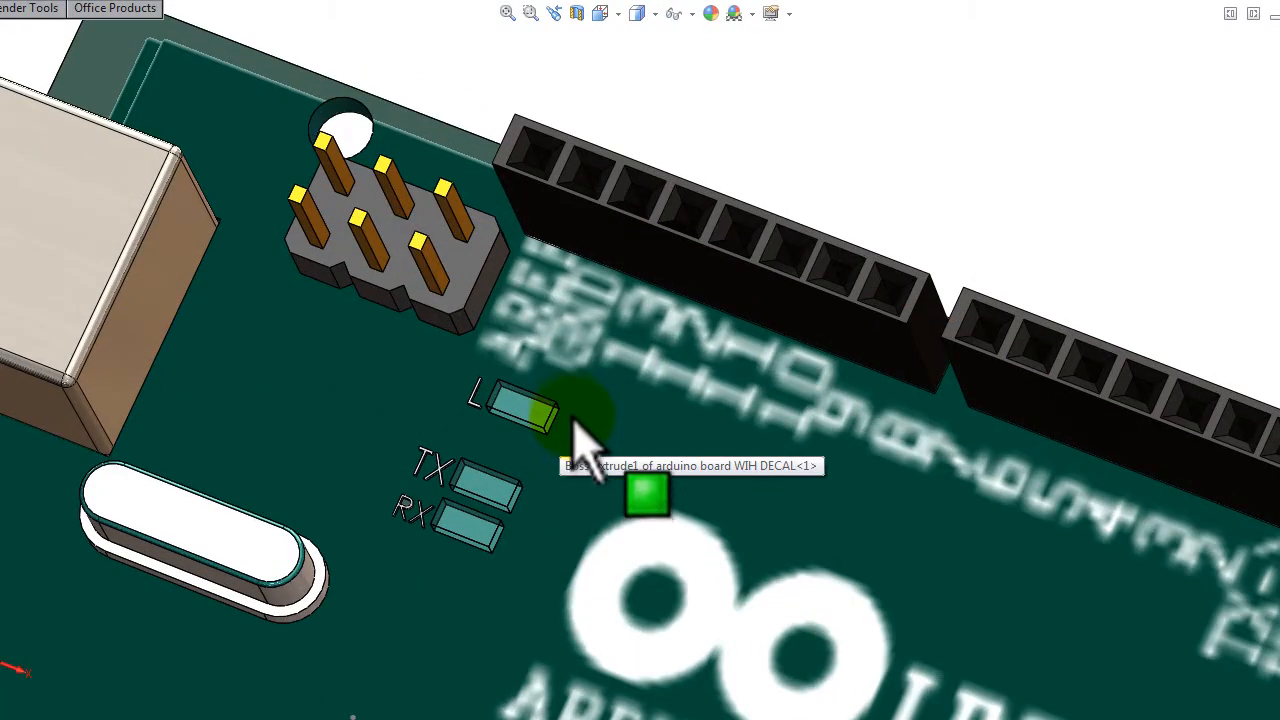
{"action": "left_click", "coordinate": [644, 498]}
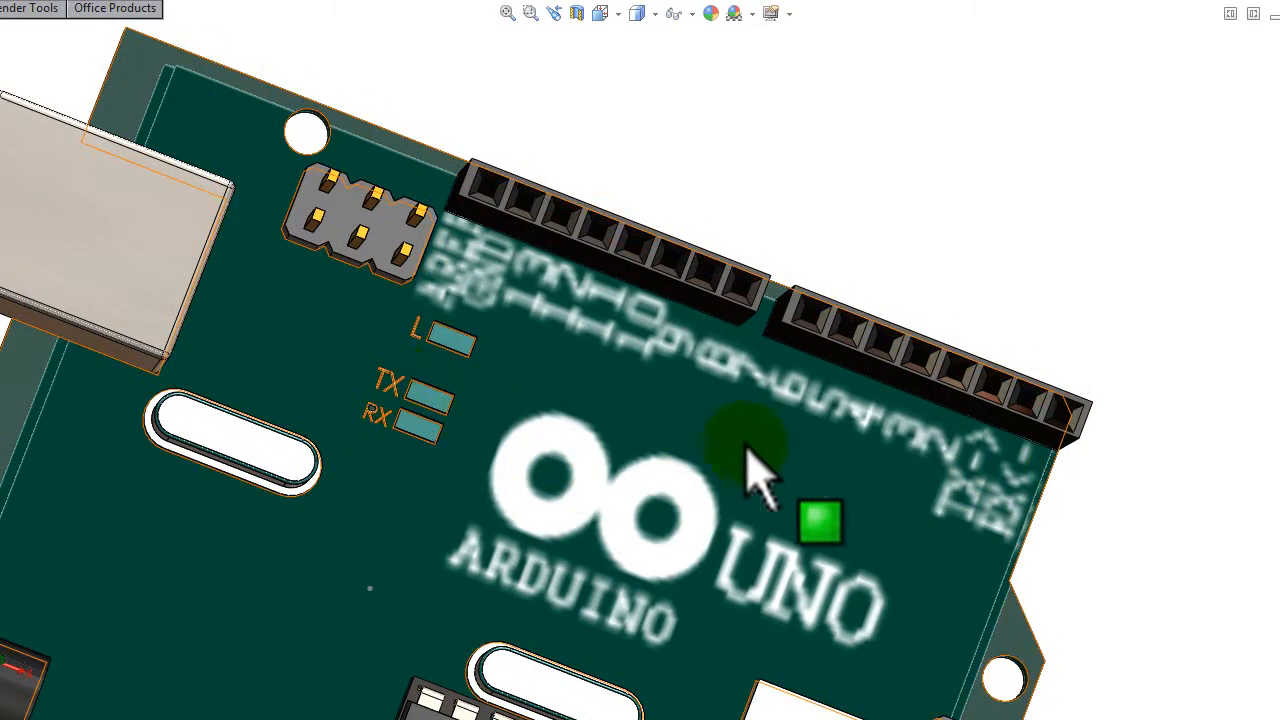
- Pan the close-up along the digital header to its end sockets by the TX/RX labels
{"action": "left_click_drag", "start_coordinate": [756, 470], "coordinate": [1000, 550]}
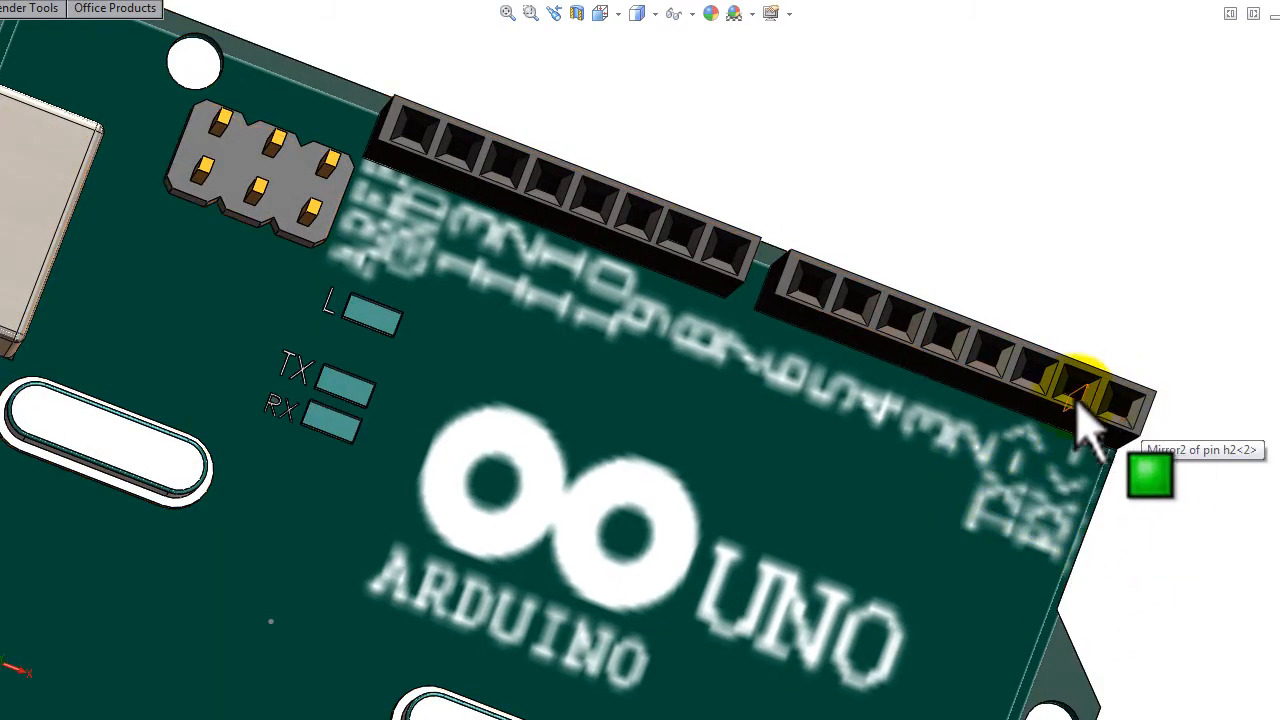
{"action": "mouse_move", "coordinate": [1016, 540]}
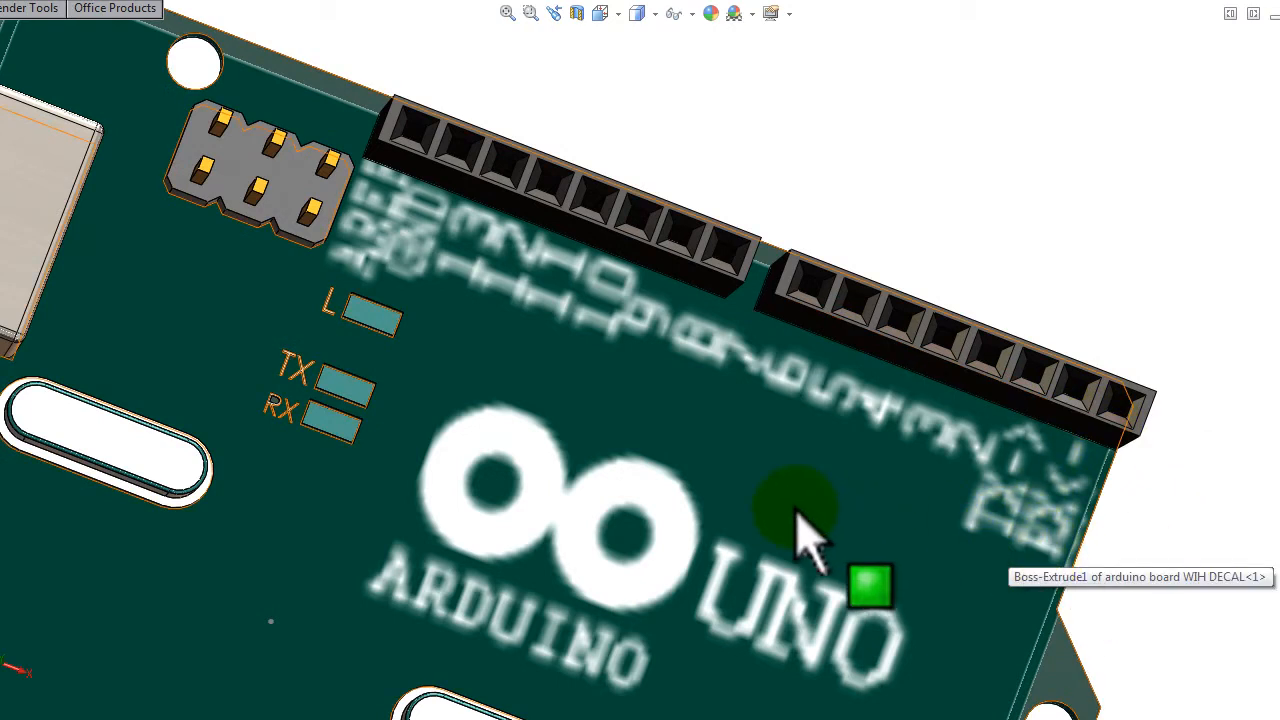
{"action": "mouse_move", "coordinate": [910, 560]}
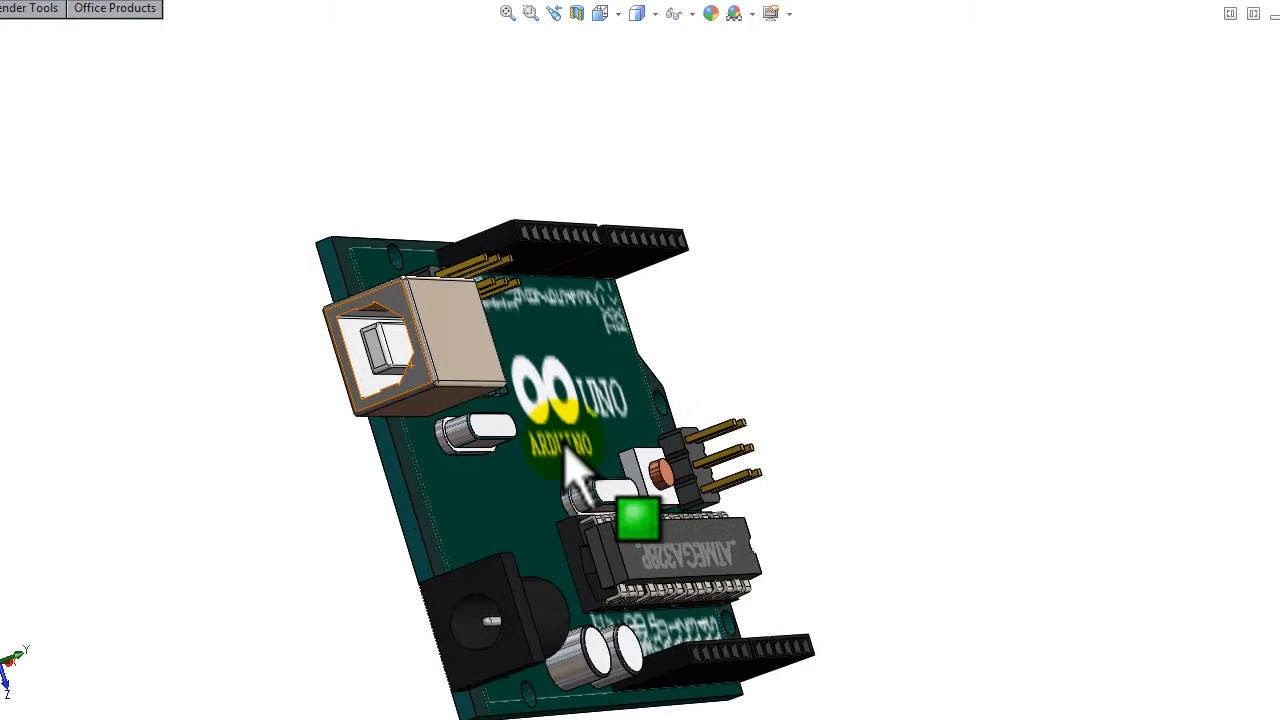
- Zoom in on the power jack and capacitors with the chip and pin header alongside
{"action": "left_click_drag", "start_coordinate": [580, 470], "coordinate": [800, 600]}
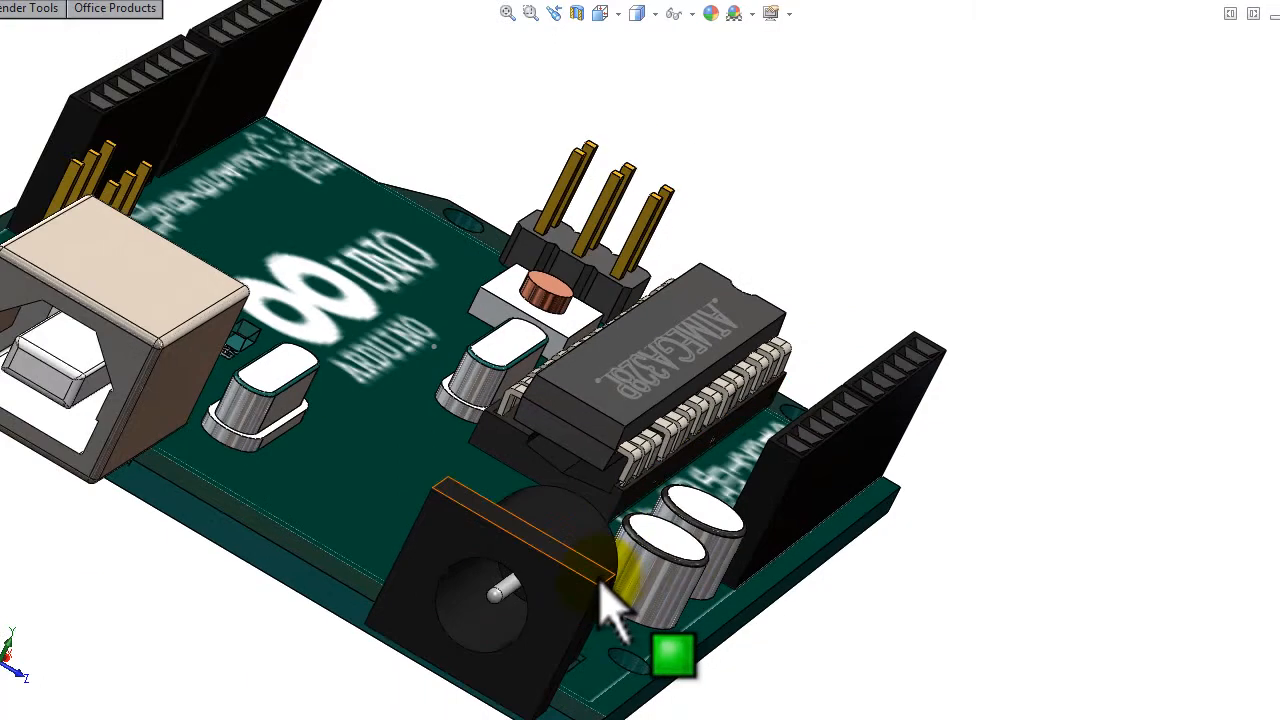
{"action": "mouse_move", "coordinate": [600, 600]}
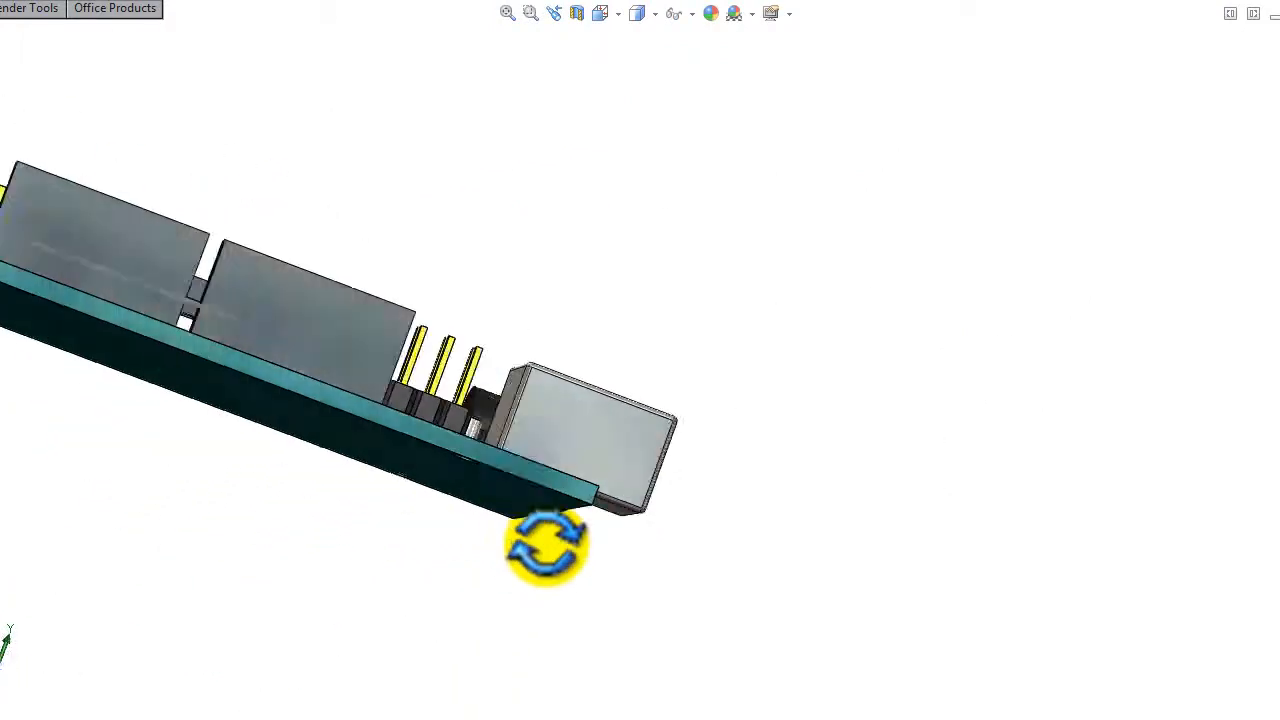
- Orbit back to a level top view and turn the board so its USB port points down
{"action": "left_click_drag", "start_coordinate": [550, 544], "coordinate": [376, 504]}
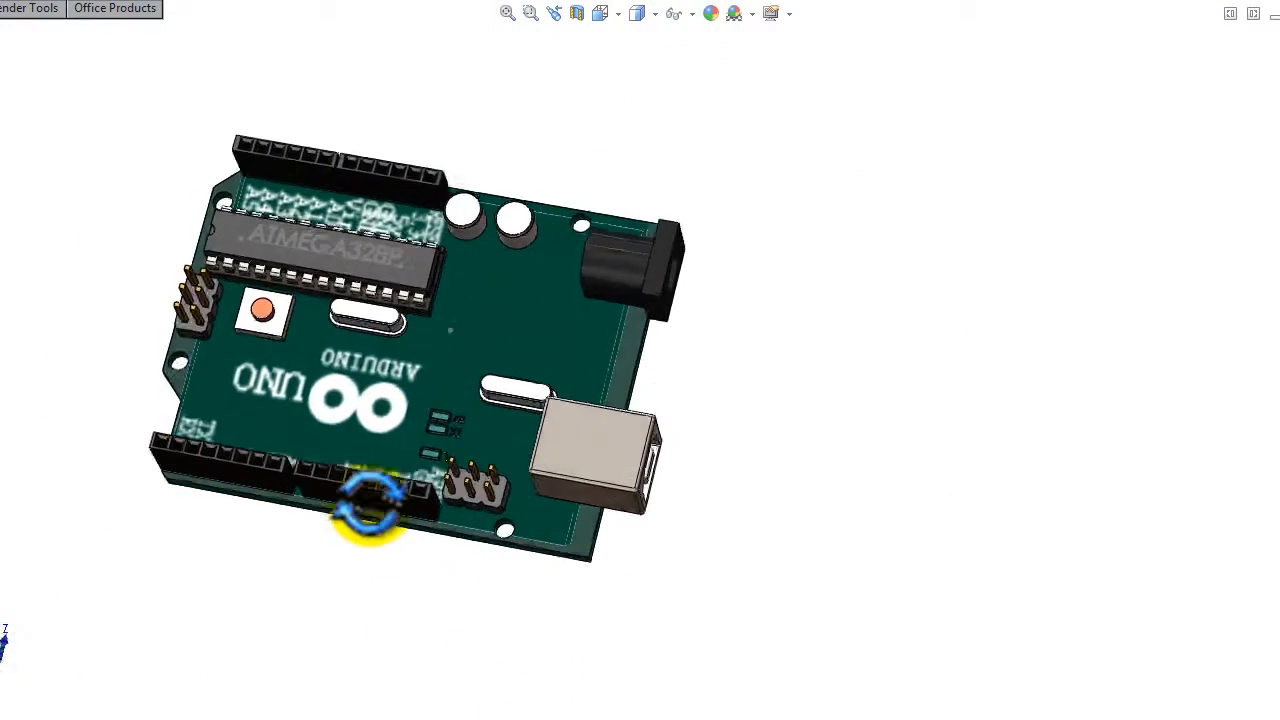
{"action": "left_click_drag", "start_coordinate": [376, 510], "coordinate": [390, 524]}
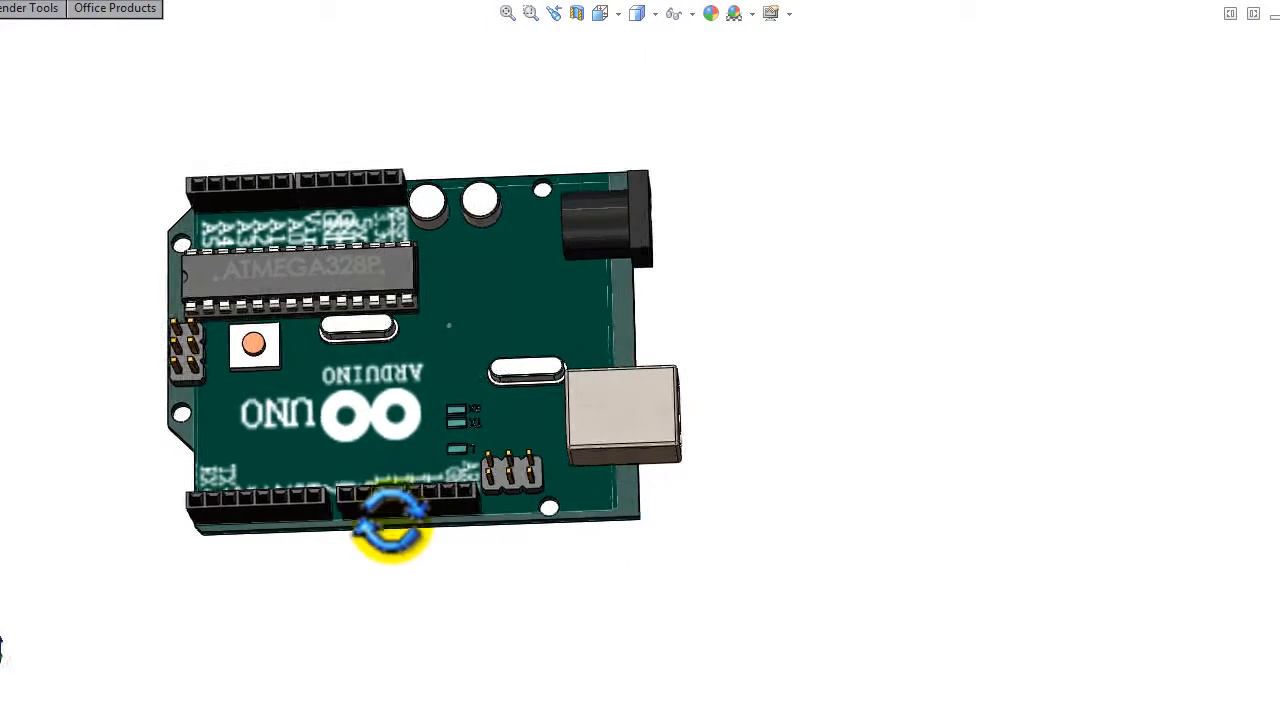
{"action": "left_click_drag", "start_coordinate": [390, 524], "coordinate": [184, 420]}
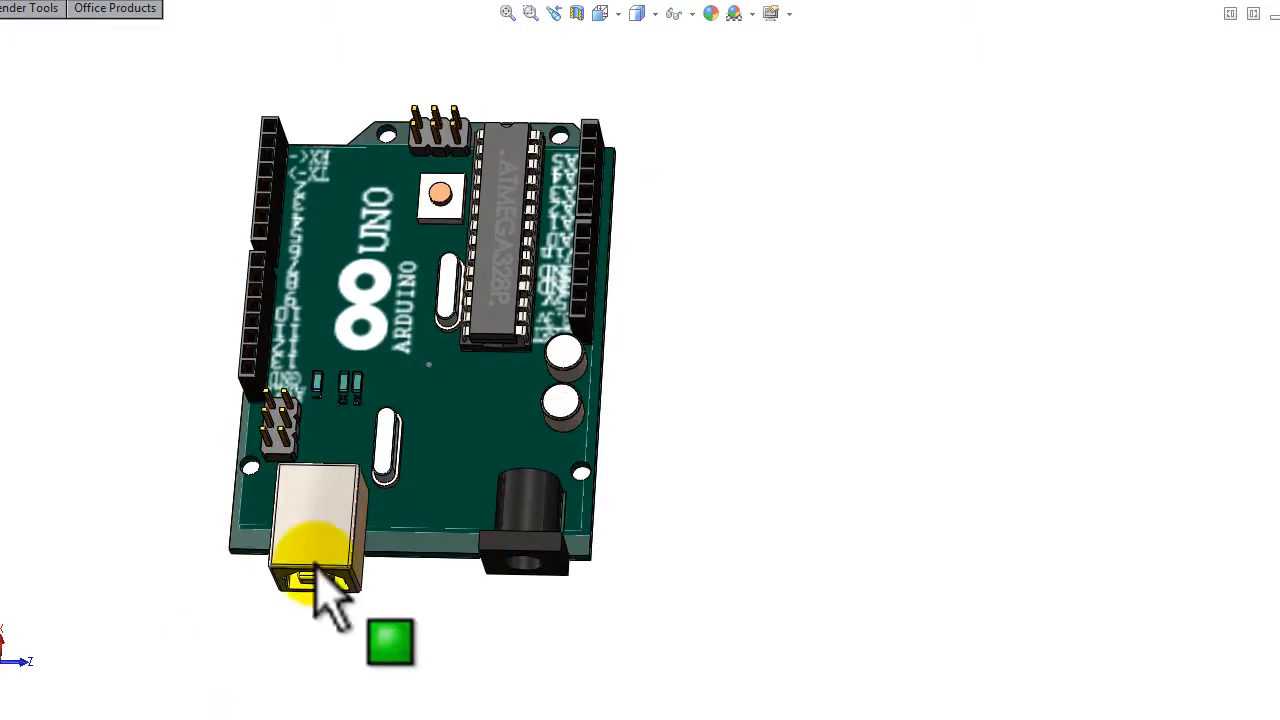
{"action": "mouse_move", "coordinate": [510, 376]}
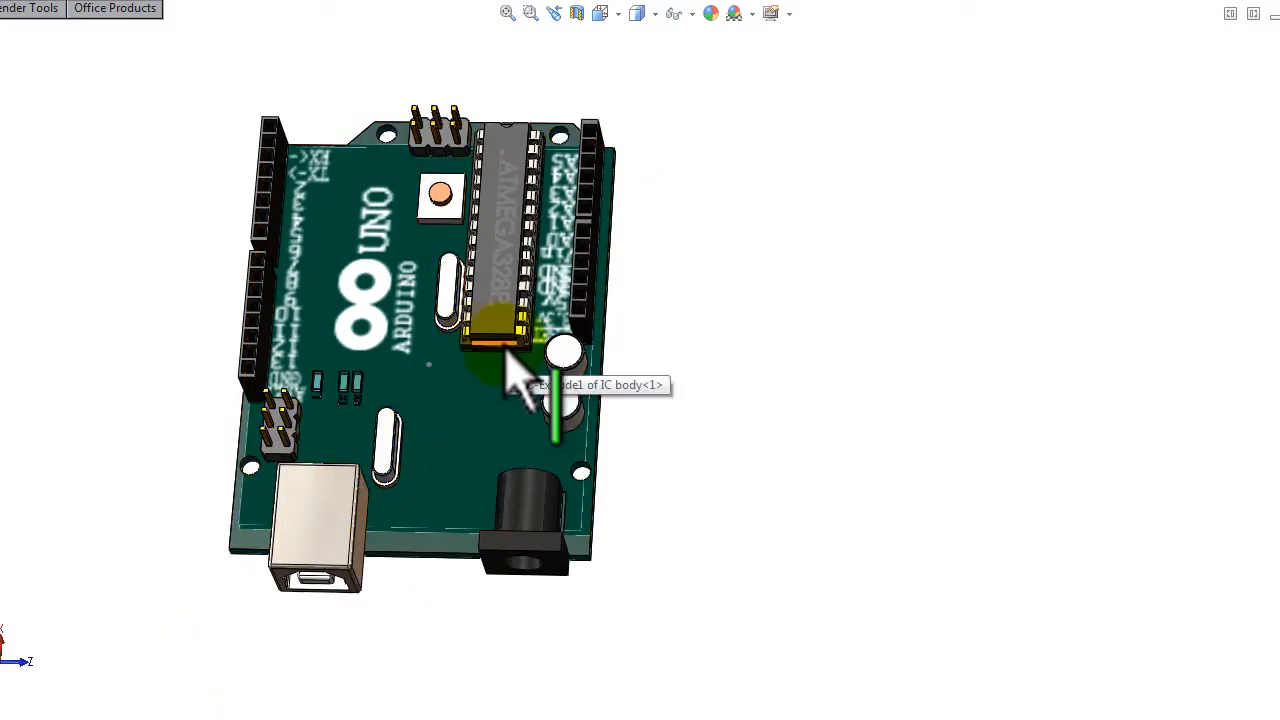